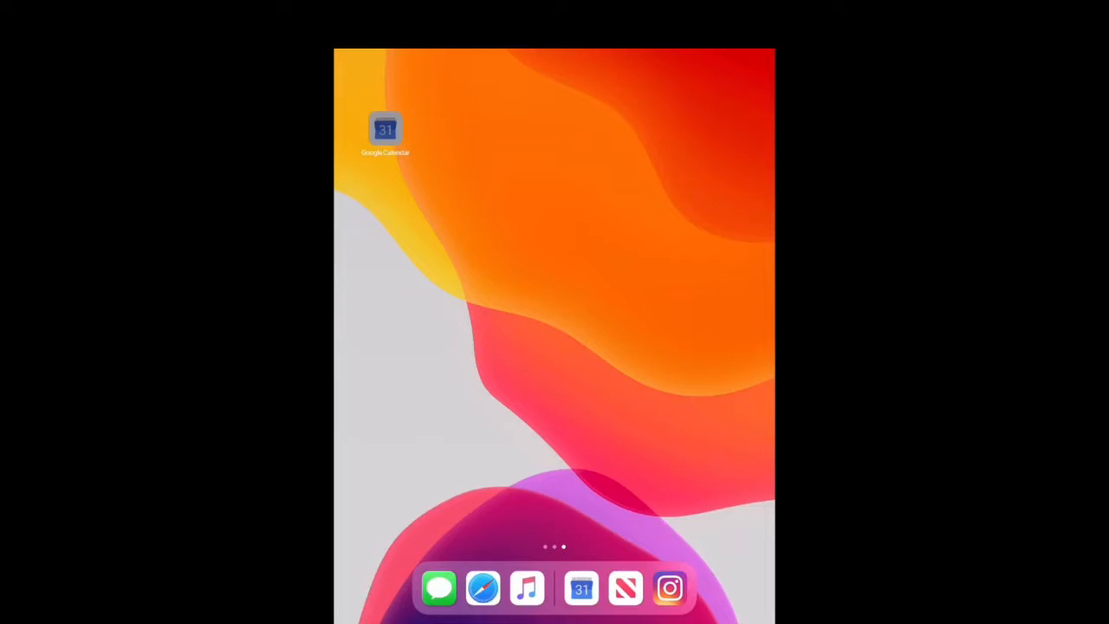
Step: Launch Google Calendar from the home screen to the June 14–20 week
click(386, 130)
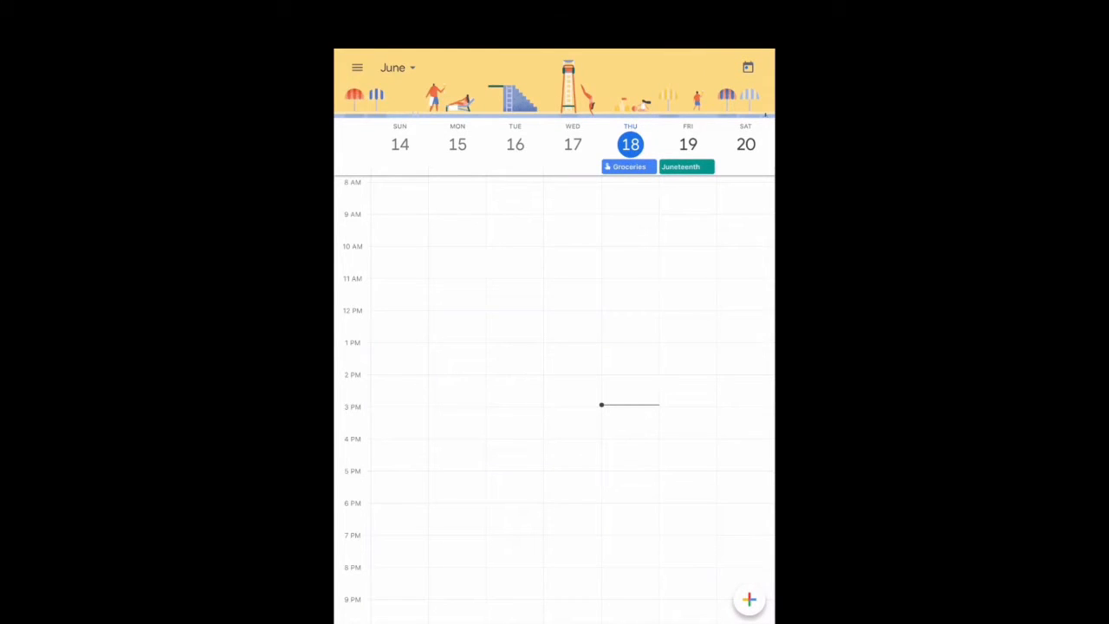
click(396, 67)
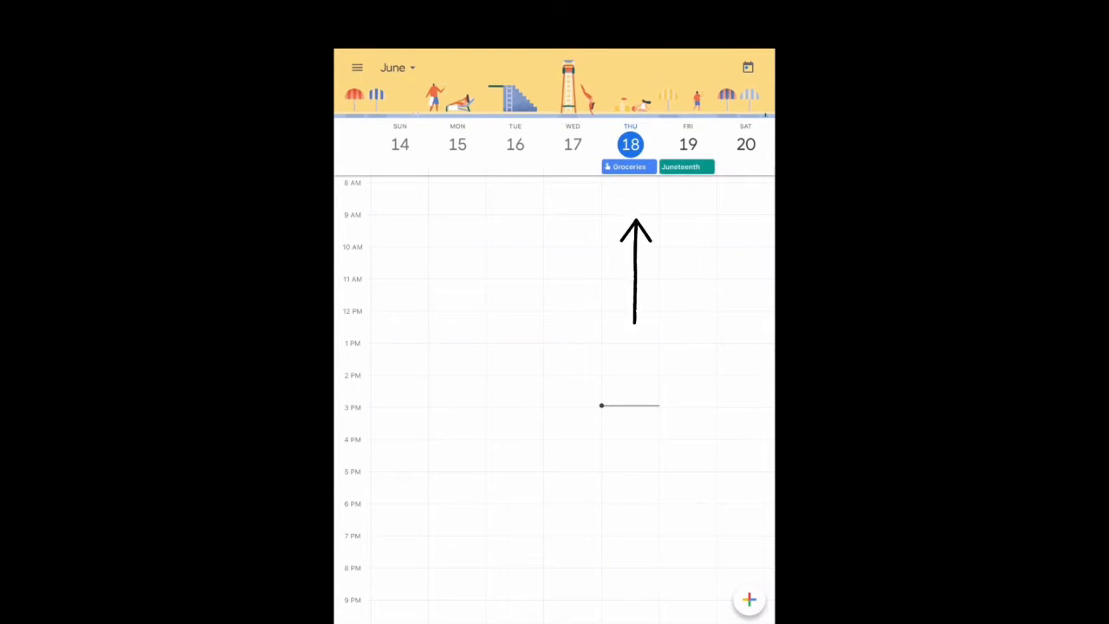
scroll(down, 3)
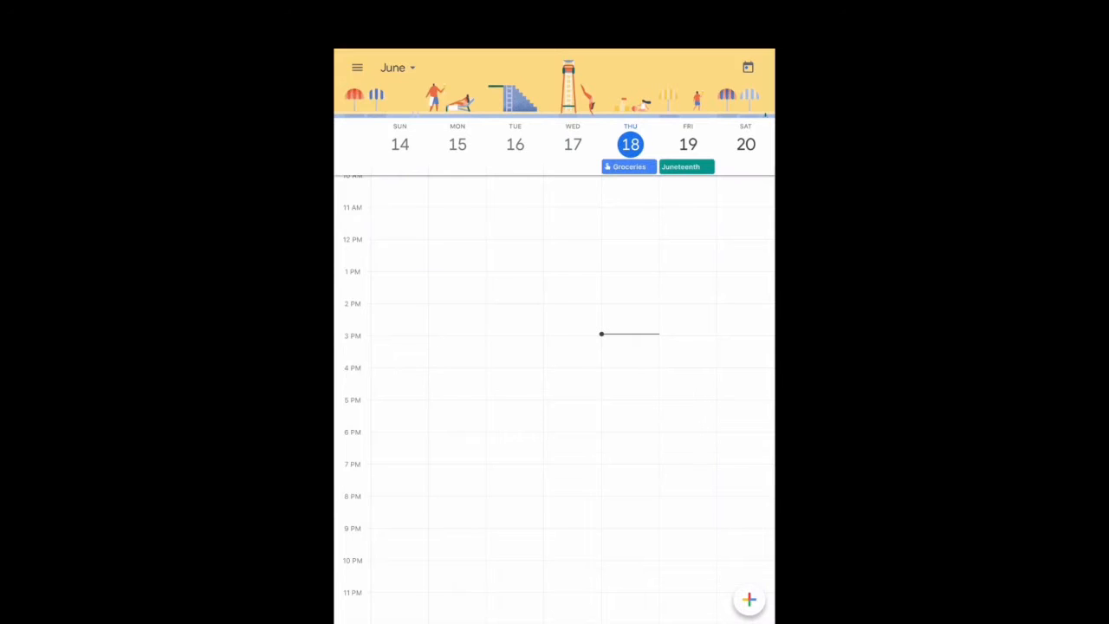
click(628, 166)
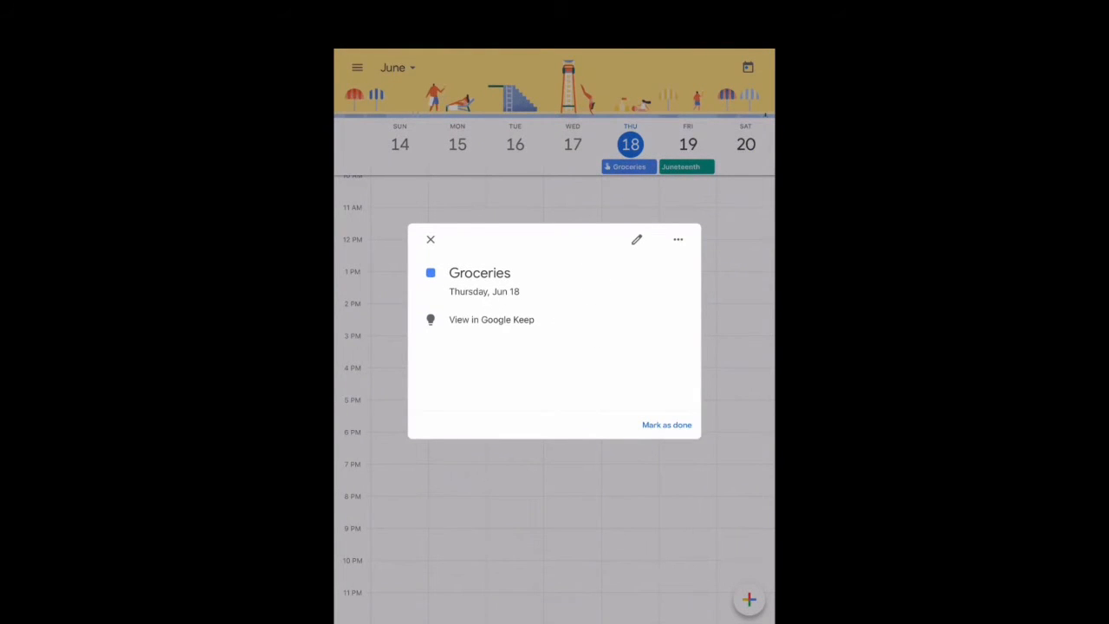
click(492, 319)
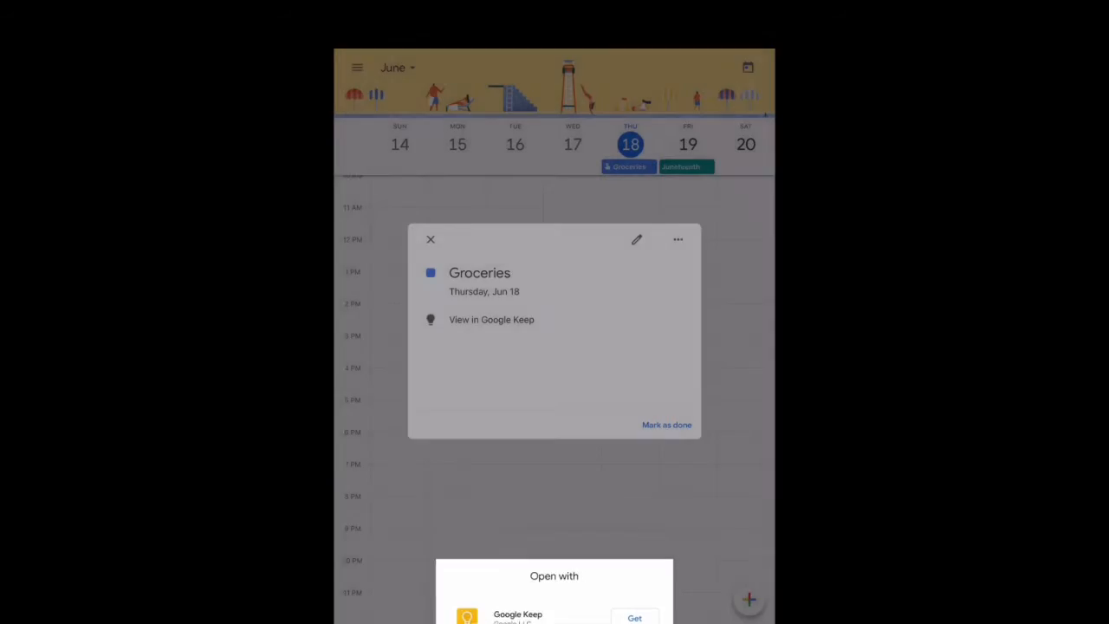
click(431, 239)
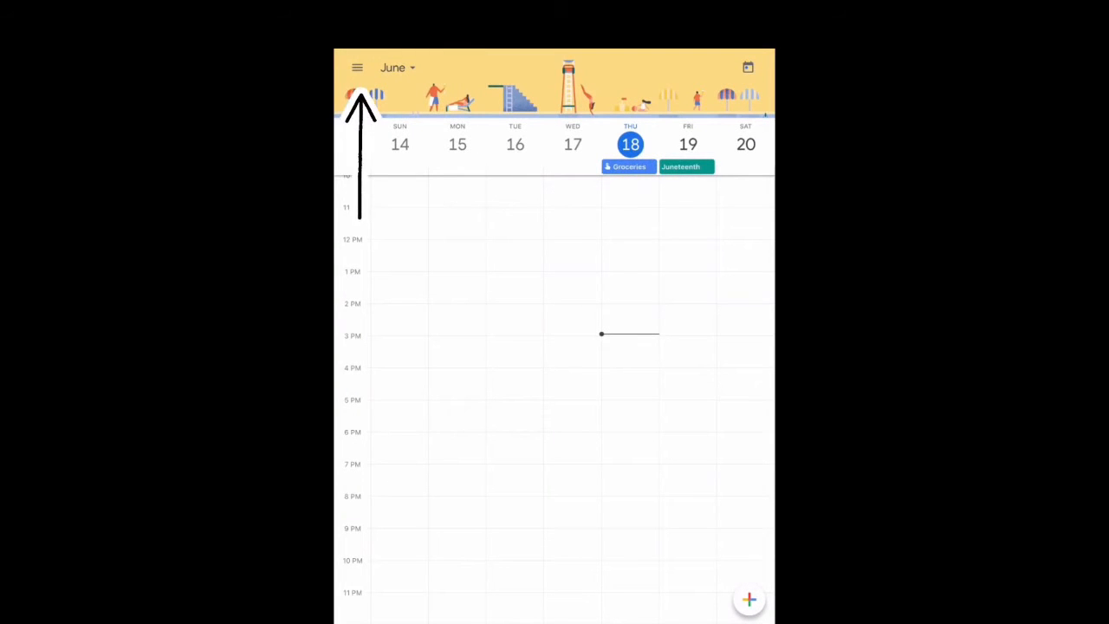
Step: Preview the June overview, then switch the calendar to Month view
click(357, 68)
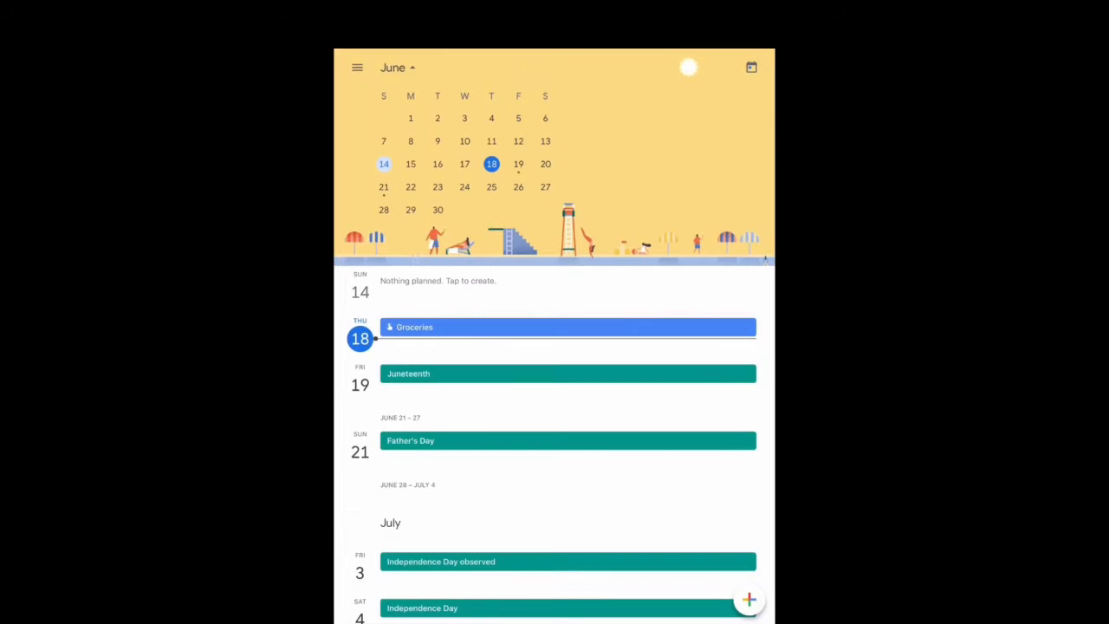
click(357, 68)
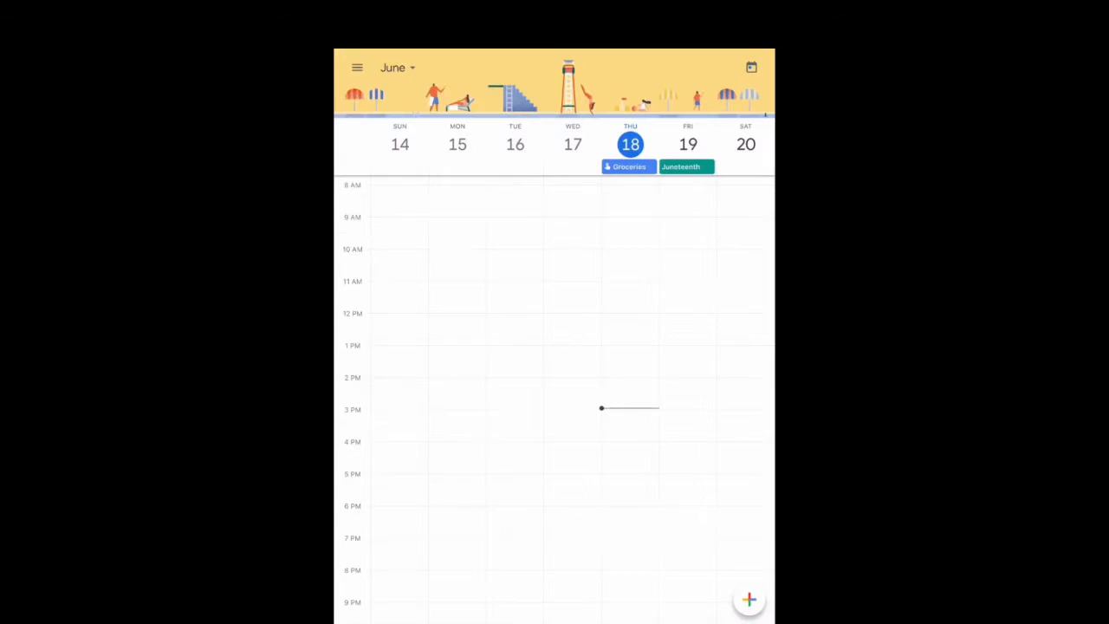
click(357, 67)
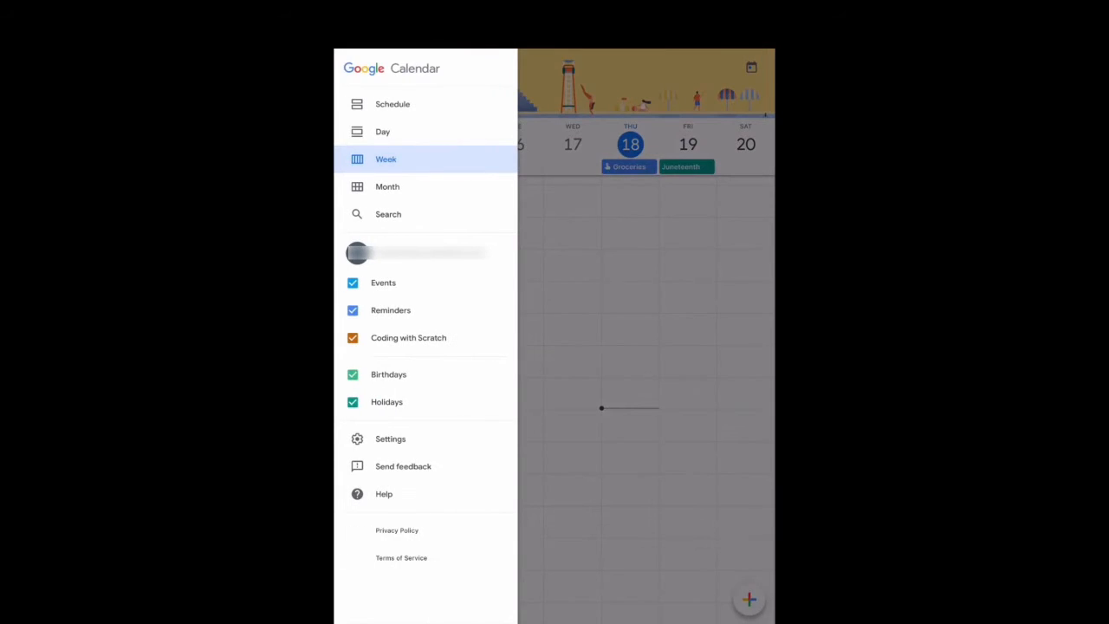
click(387, 186)
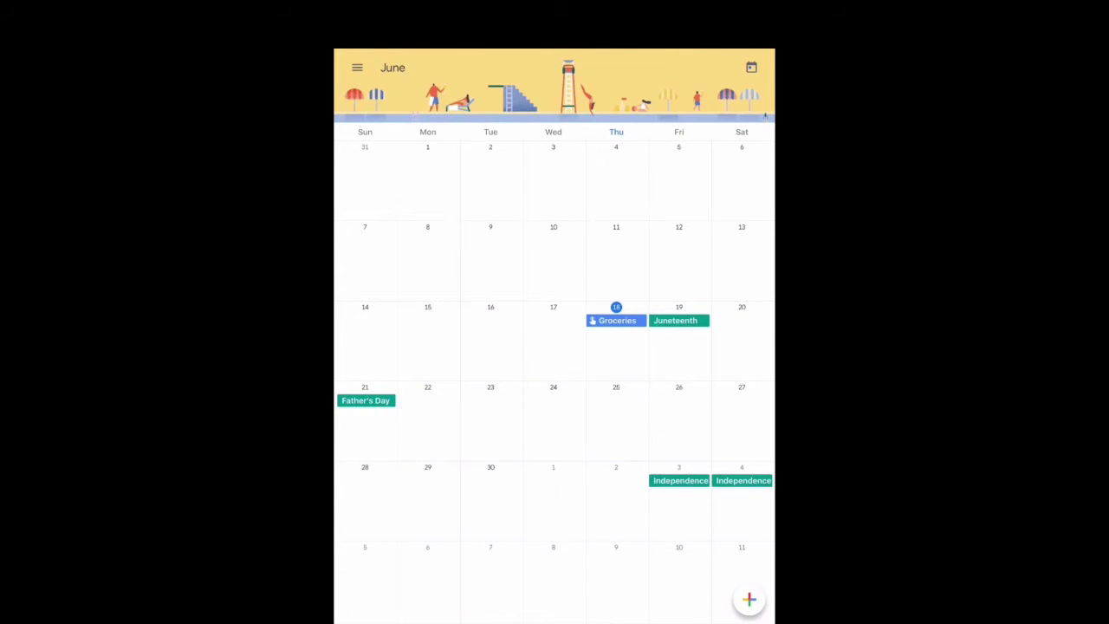
click(356, 67)
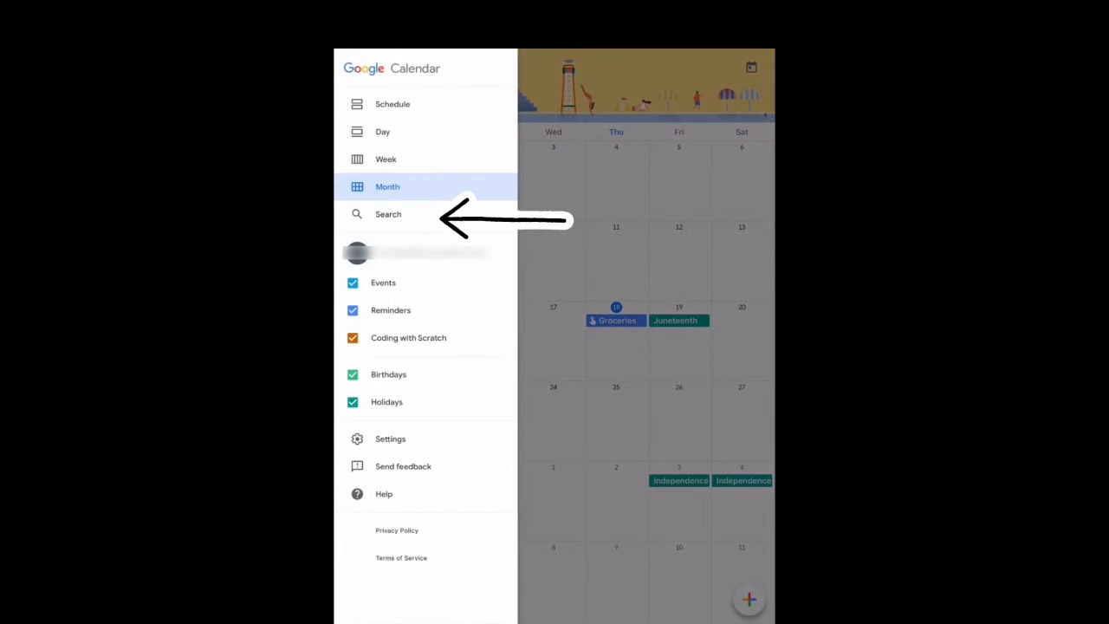
Step: Search the calendar for 'Groceries', then leave the results
click(388, 214)
text(Groceri)
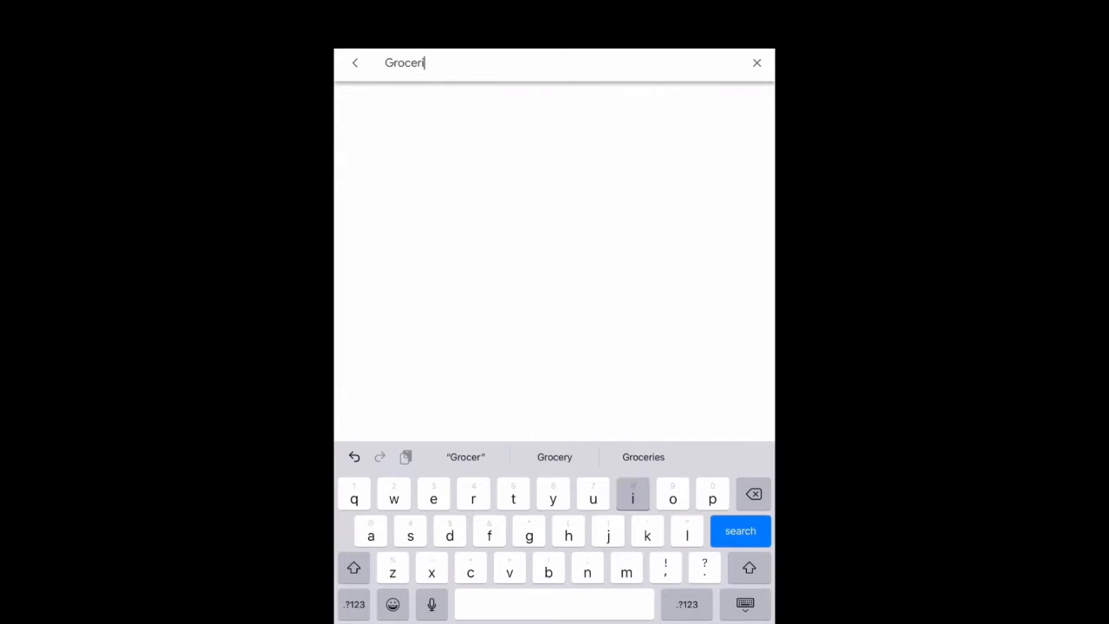
click(643, 456)
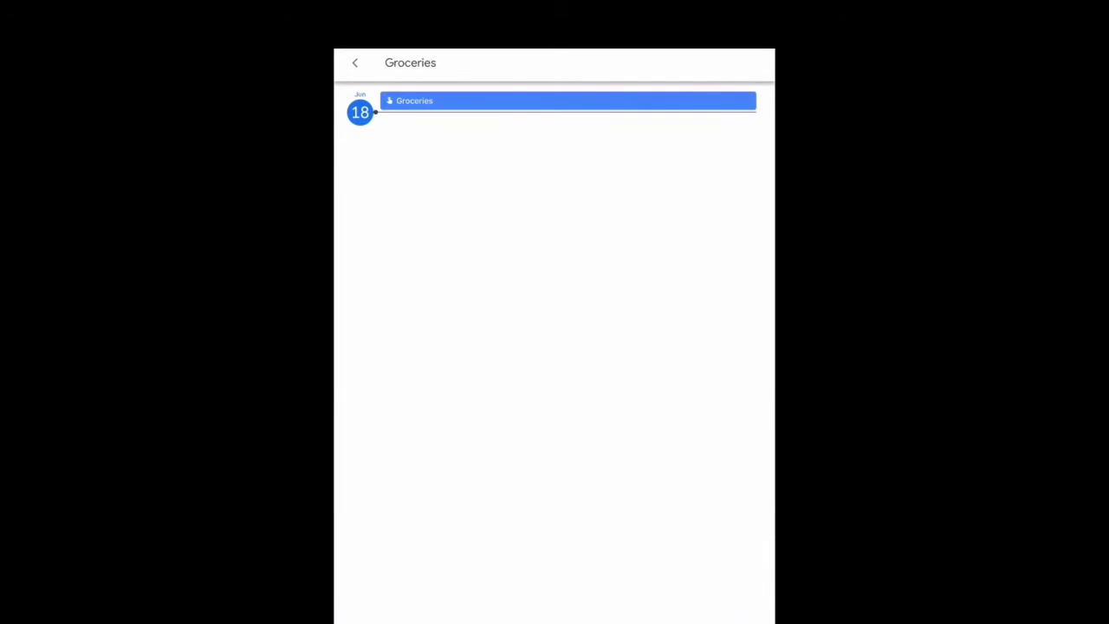
click(354, 63)
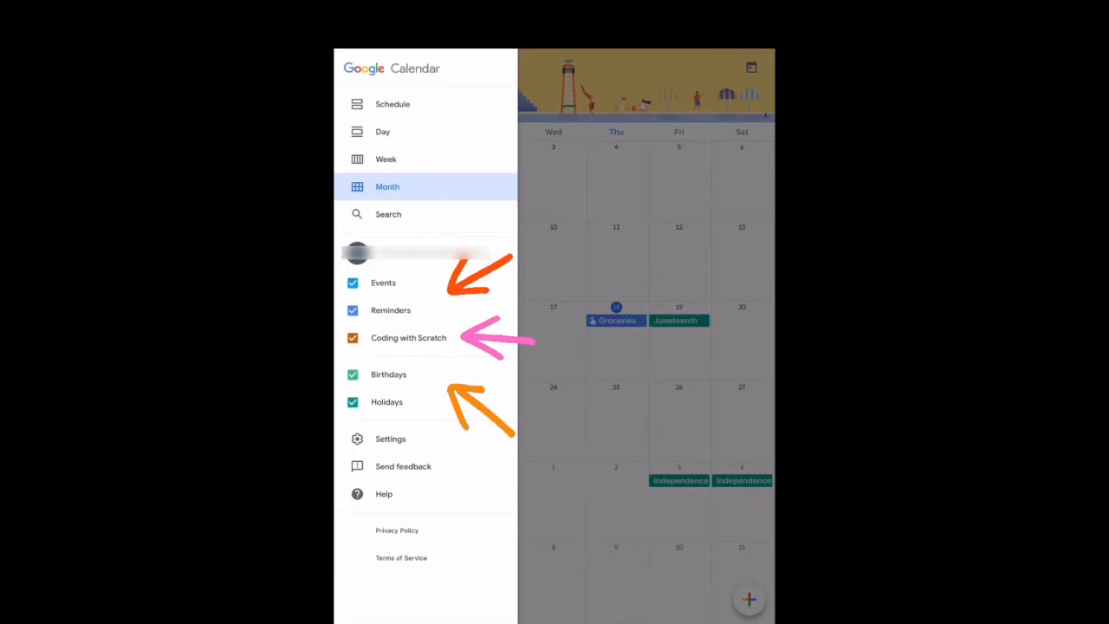
Step: Close the side menu to start a new event on June 18
click(353, 401)
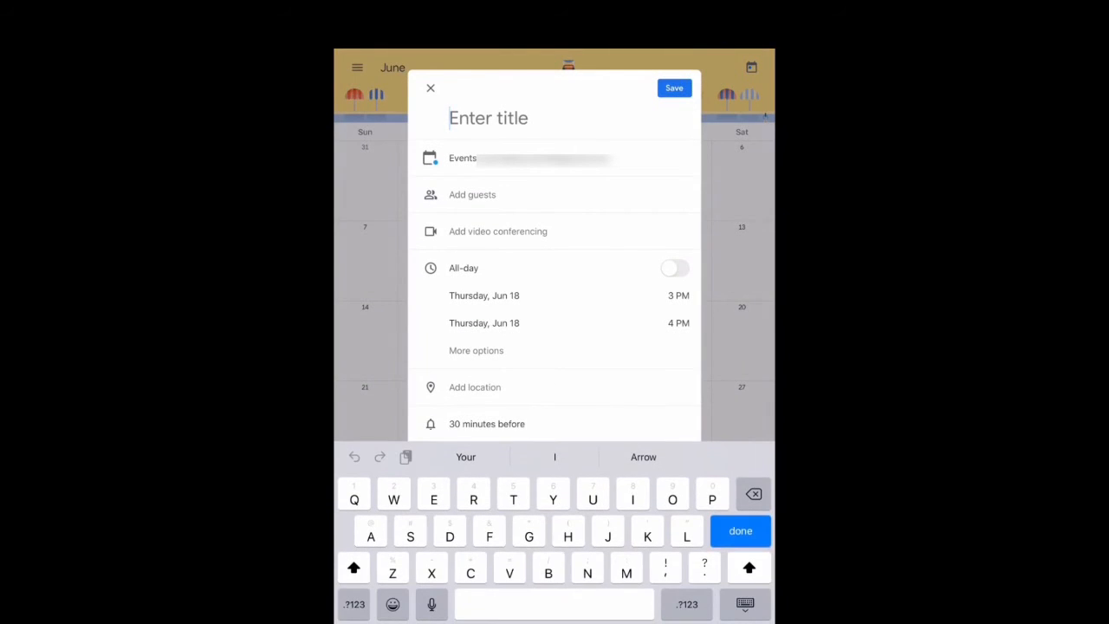
Step: Enter 'Billy's Bday!' as the title of the June 18 event
text(Billy)
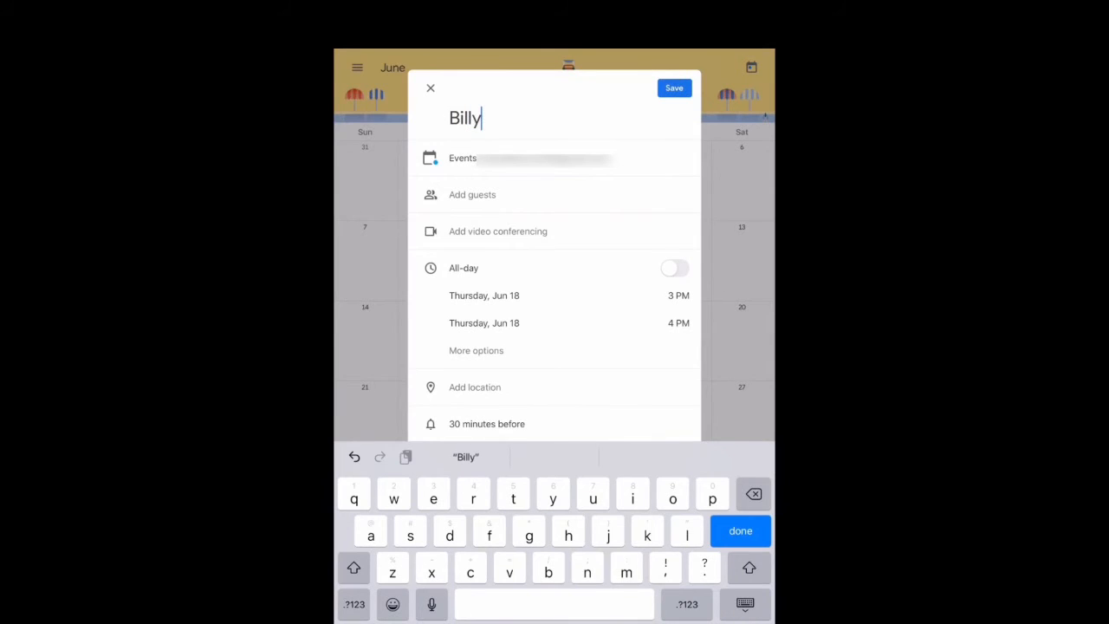
text(')
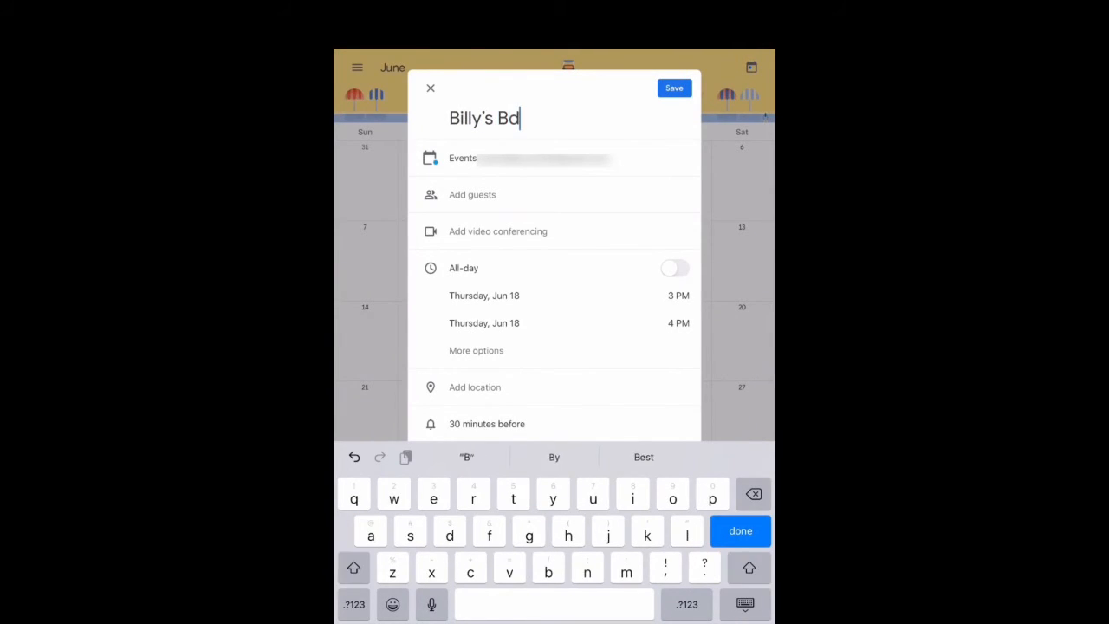
text(ay,)
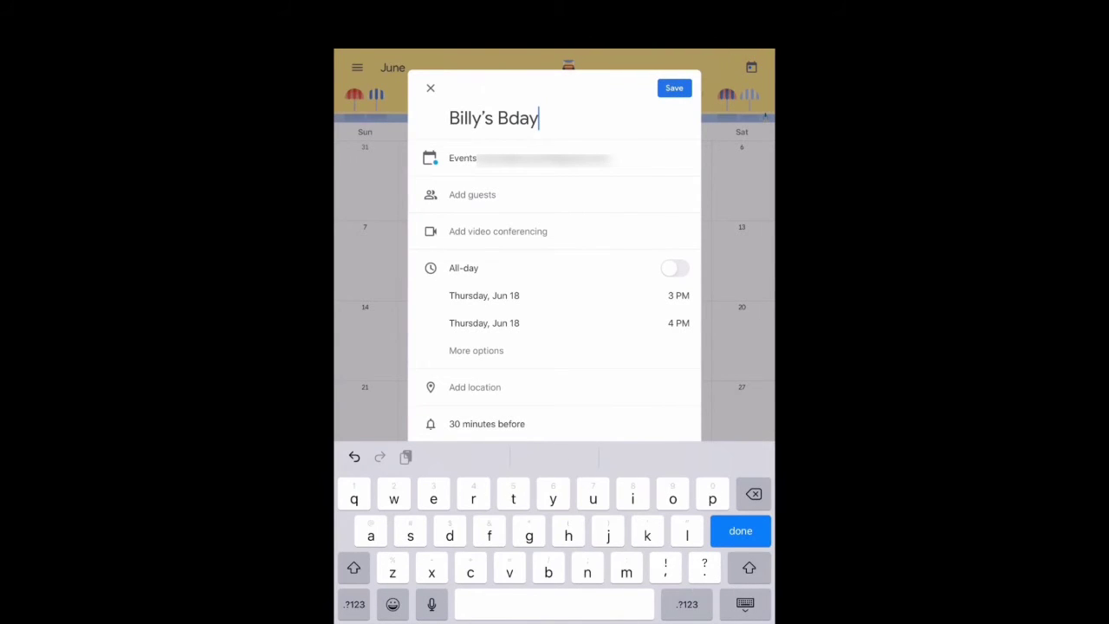
text(!)
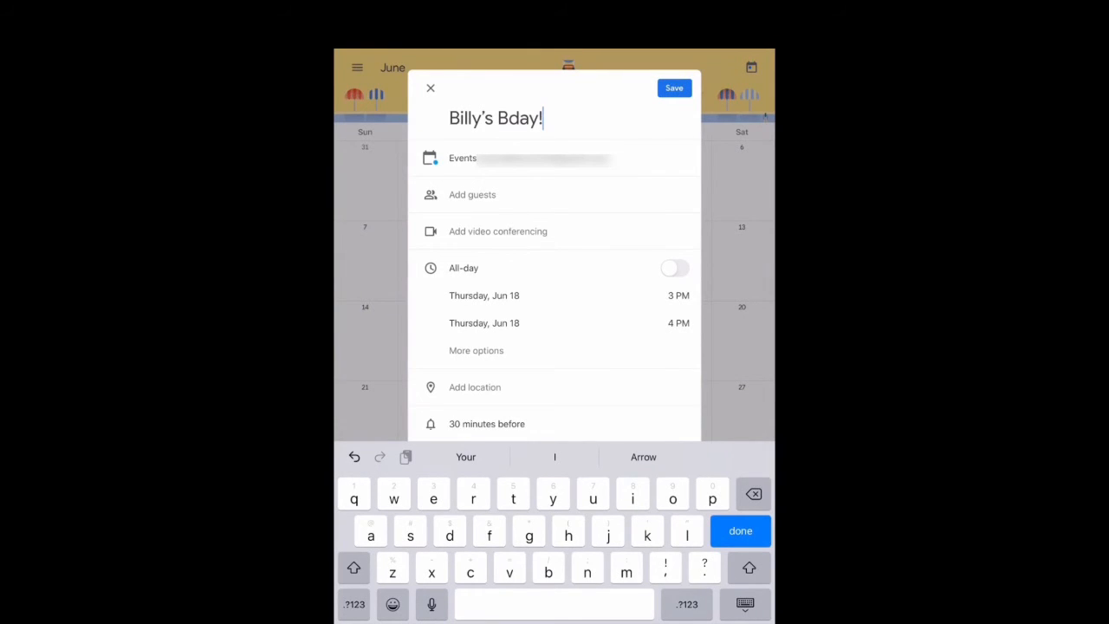
Step: Set the event to end at 6 PM with a 1-hour-before notification
click(674, 267)
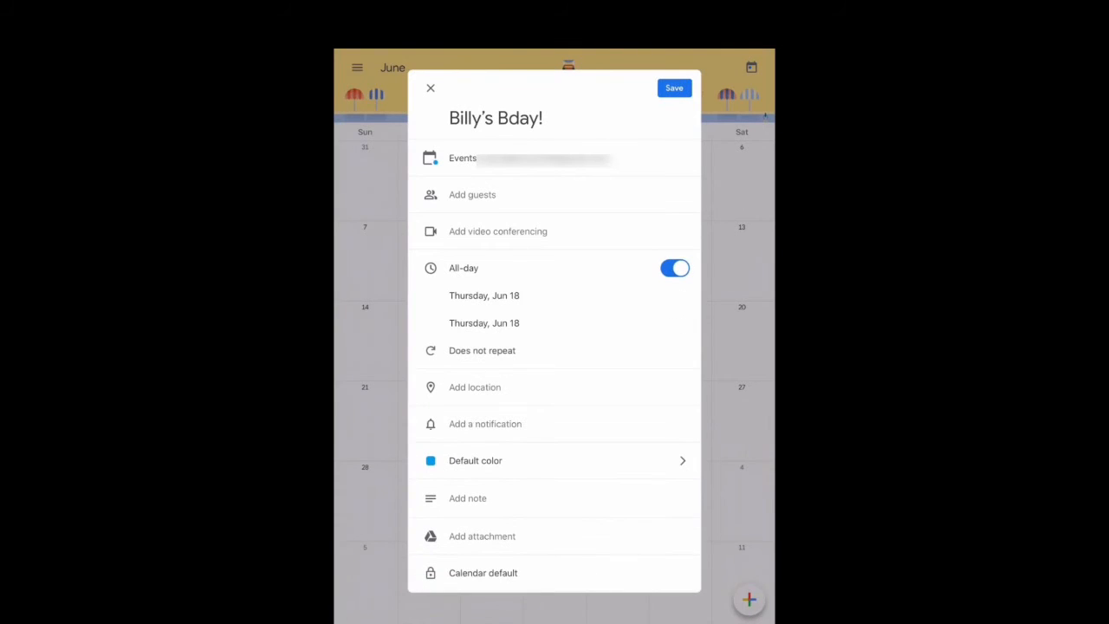
click(674, 268)
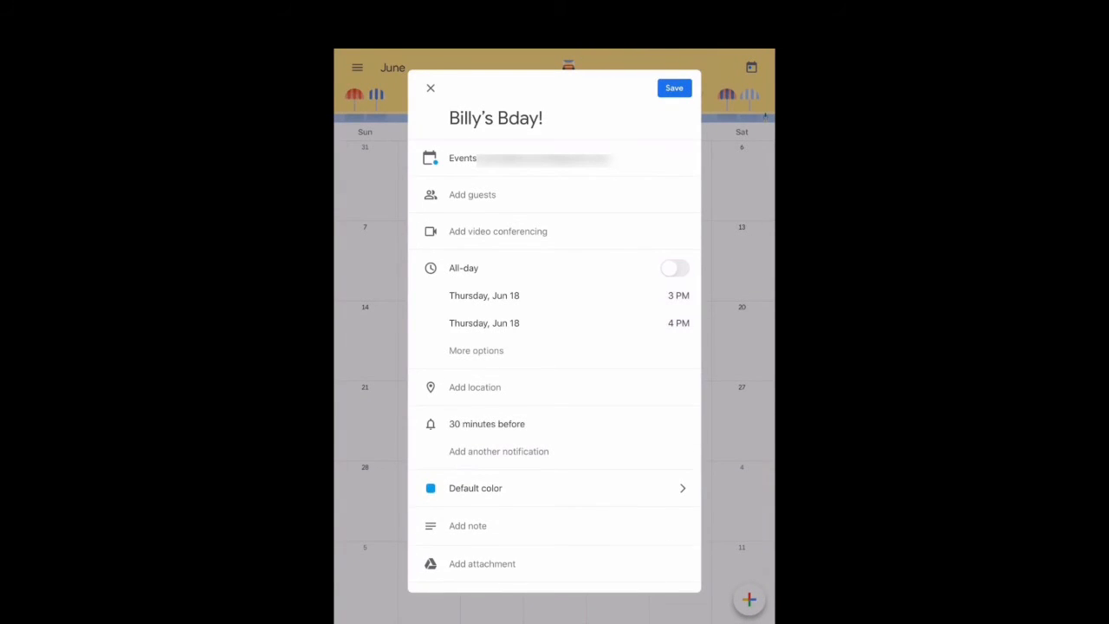
click(678, 295)
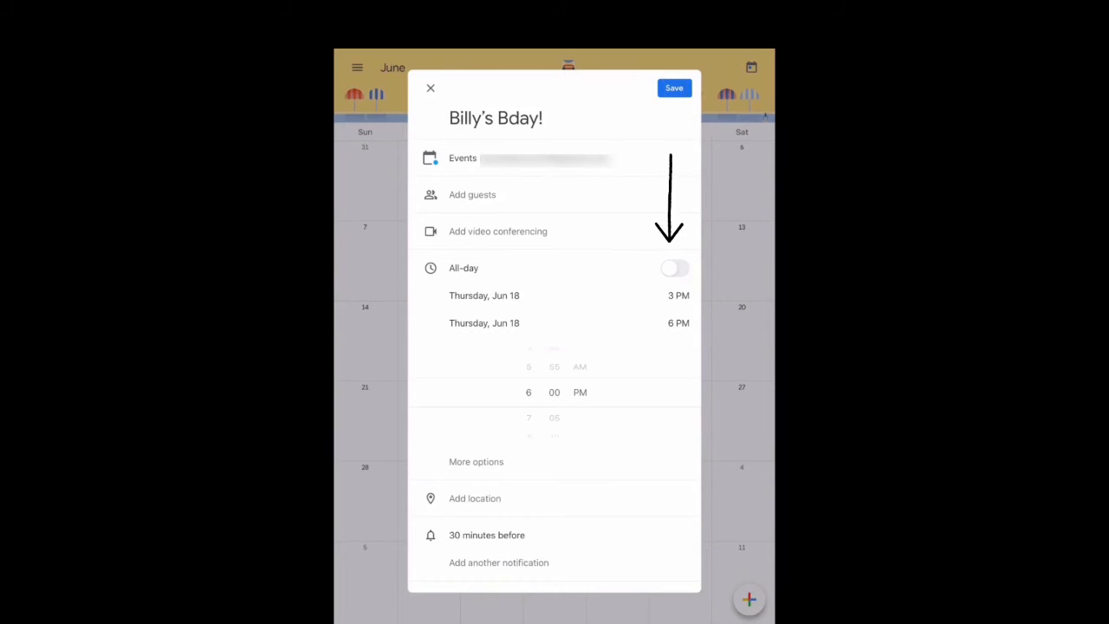
click(486, 534)
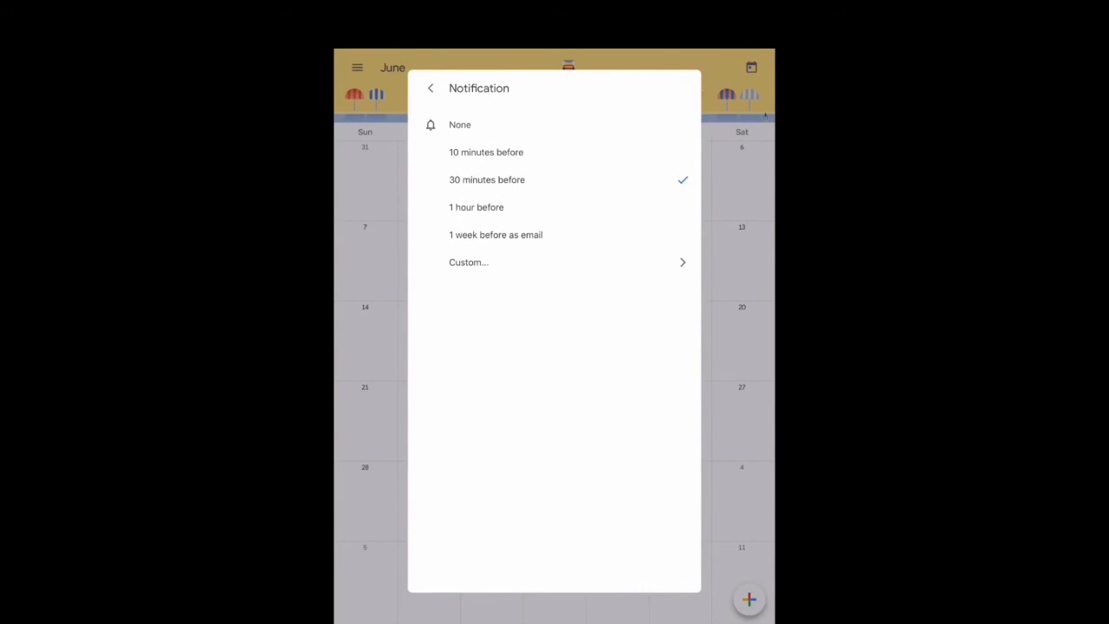
click(475, 206)
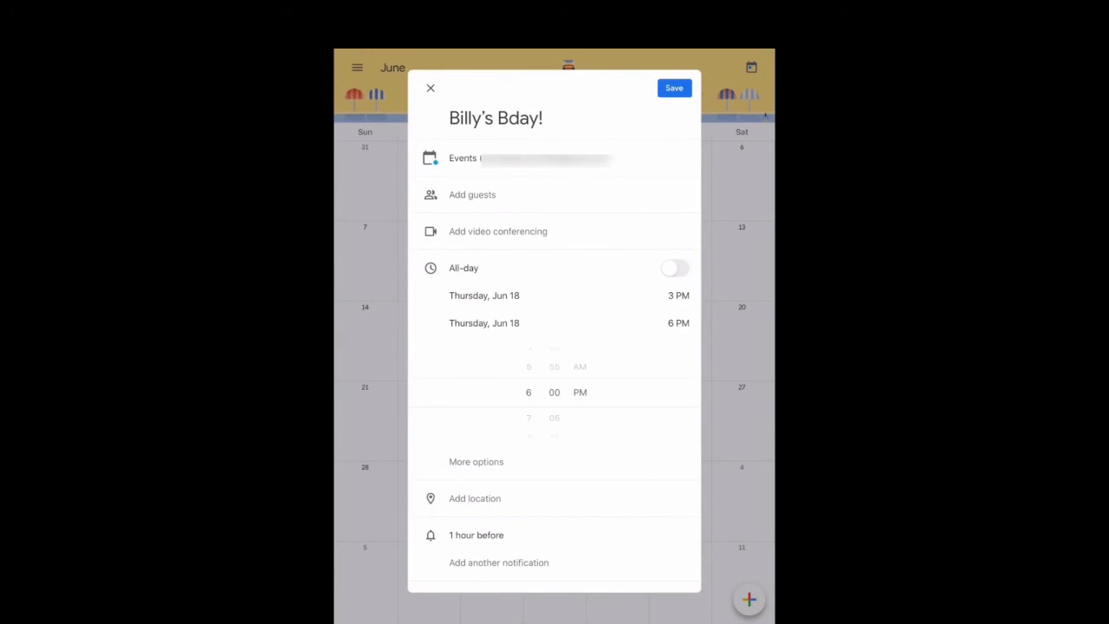
Step: Color the event Tangerine and keep visibility at Calendar default
scroll(down, 3)
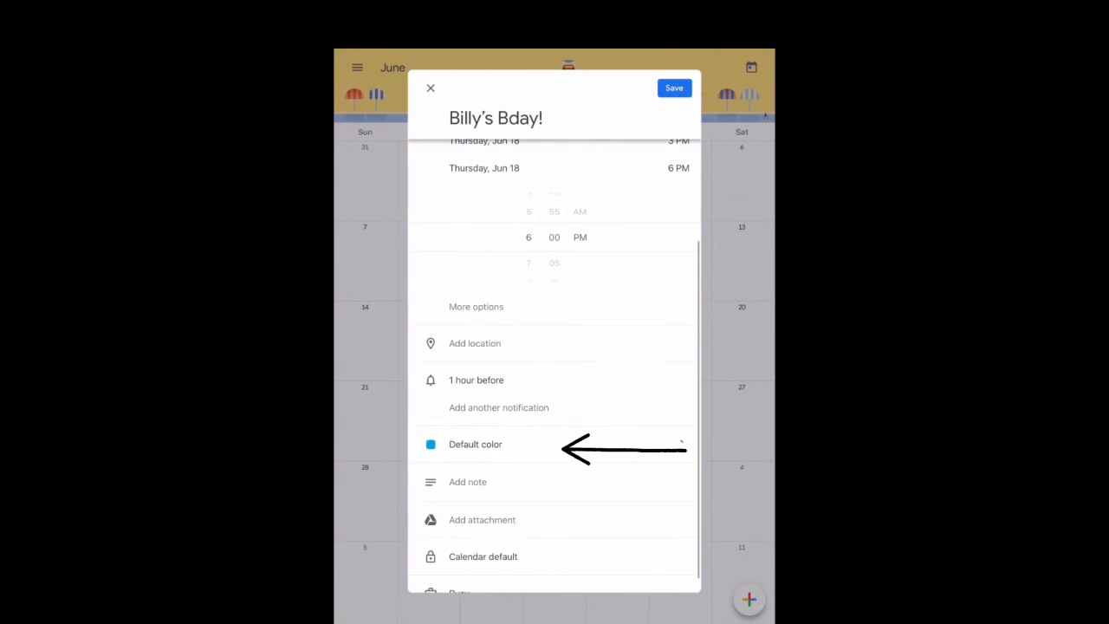
scroll(up, 3)
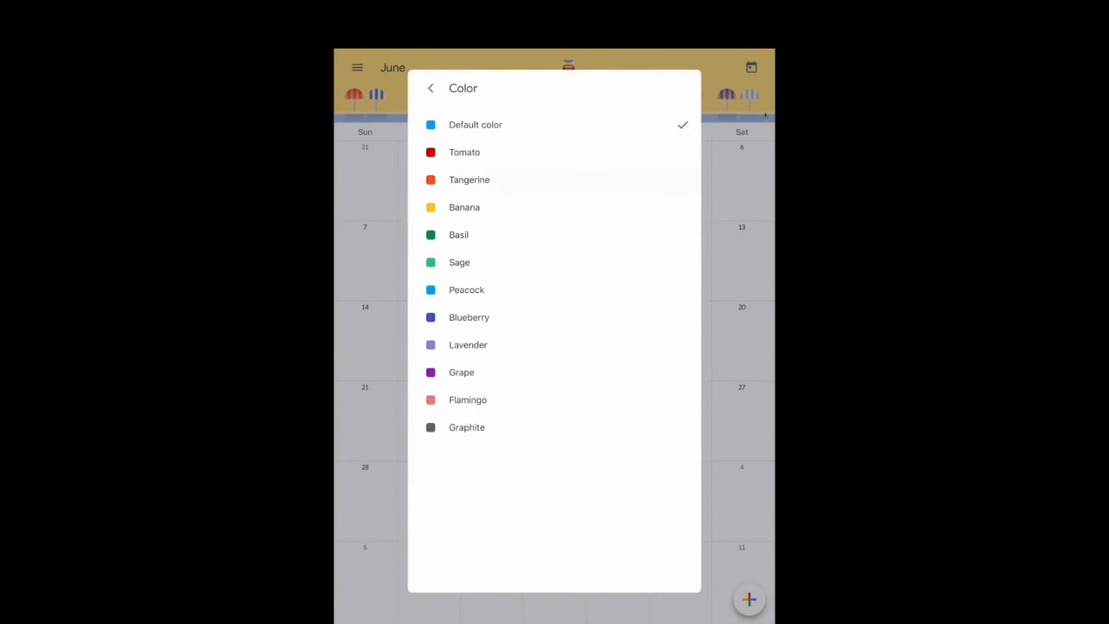
click(469, 180)
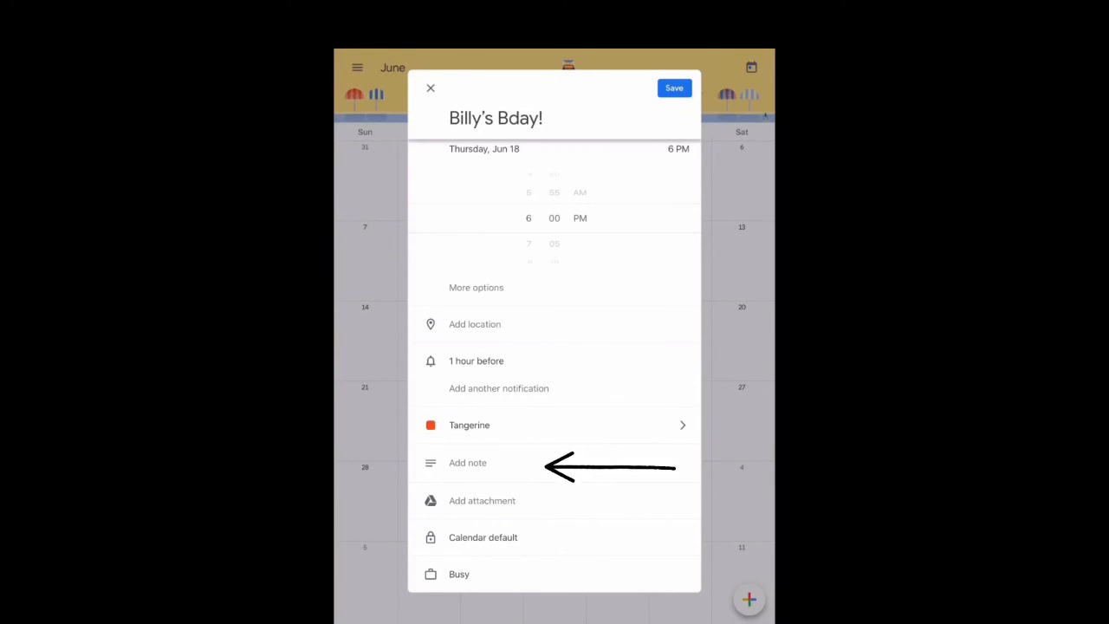
click(468, 461)
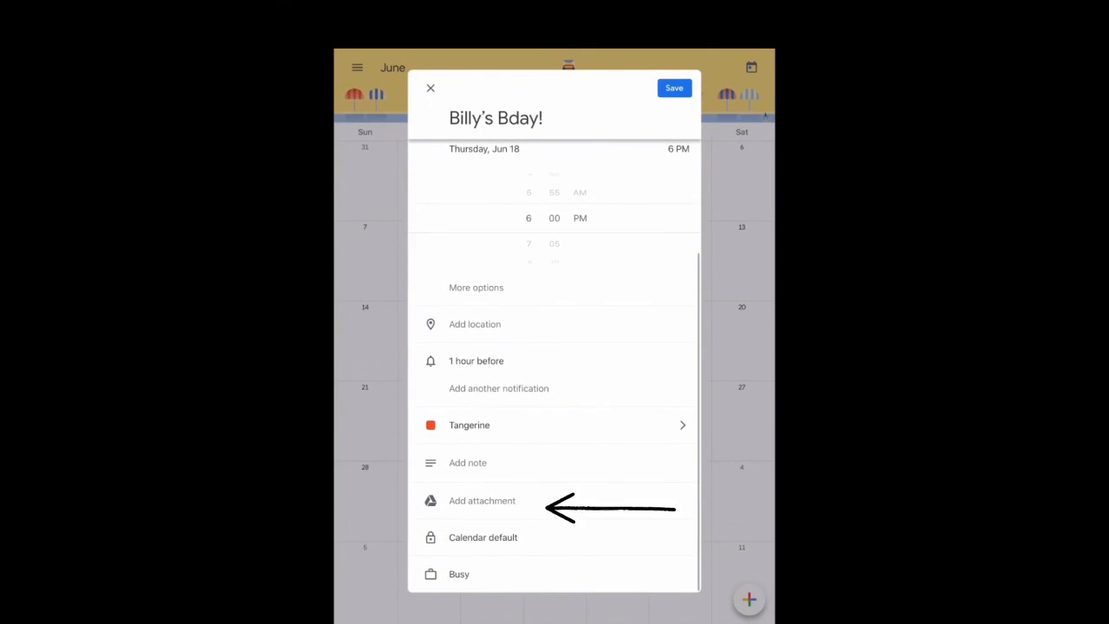
click(483, 538)
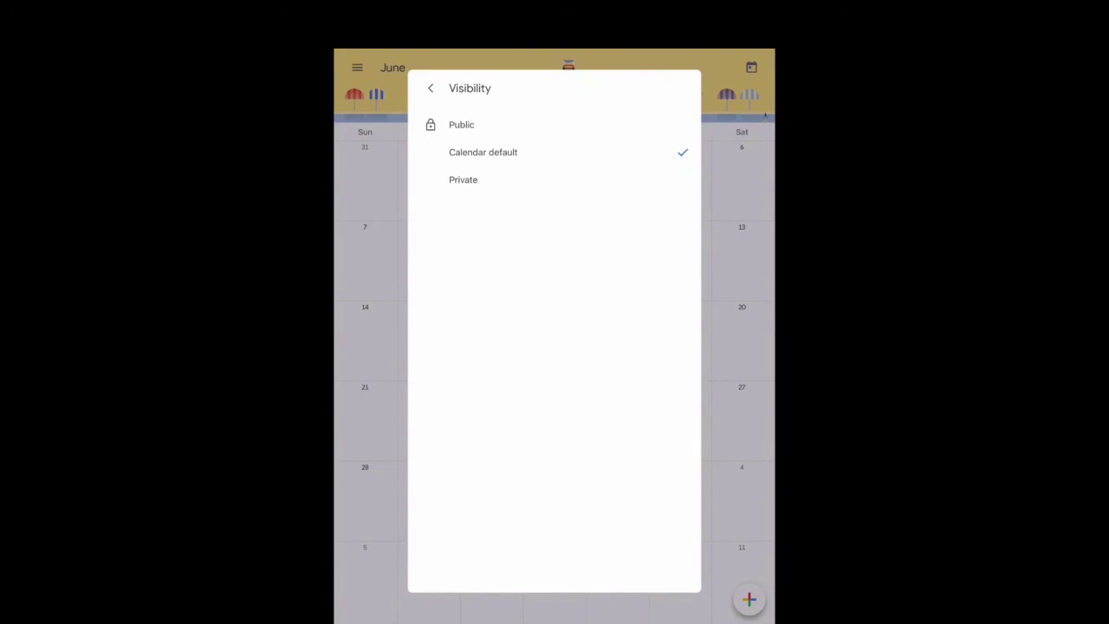
click(430, 87)
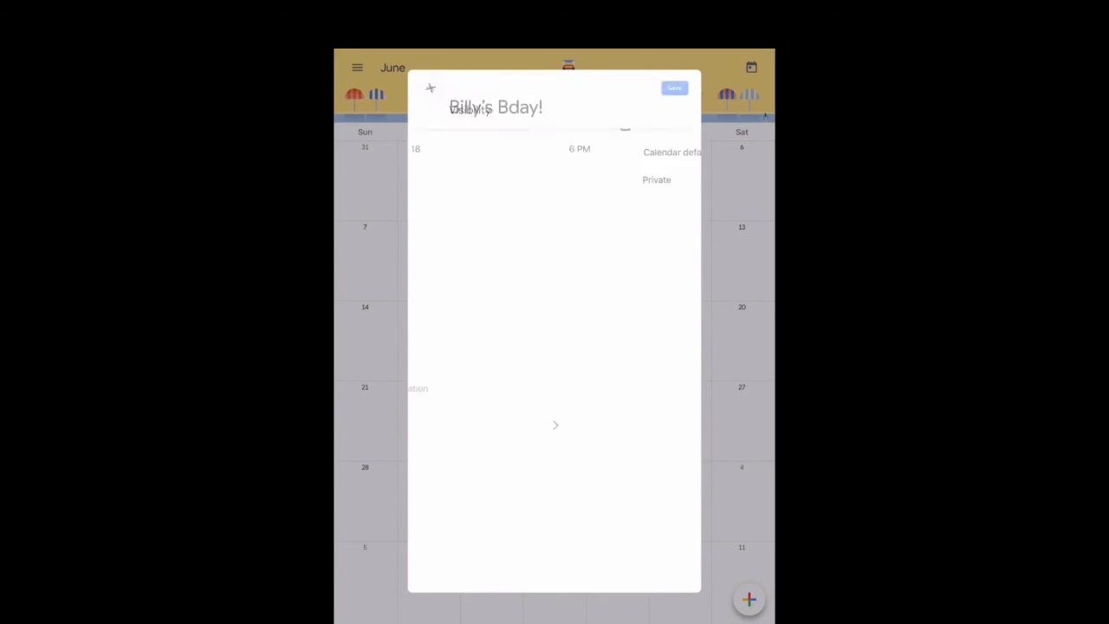